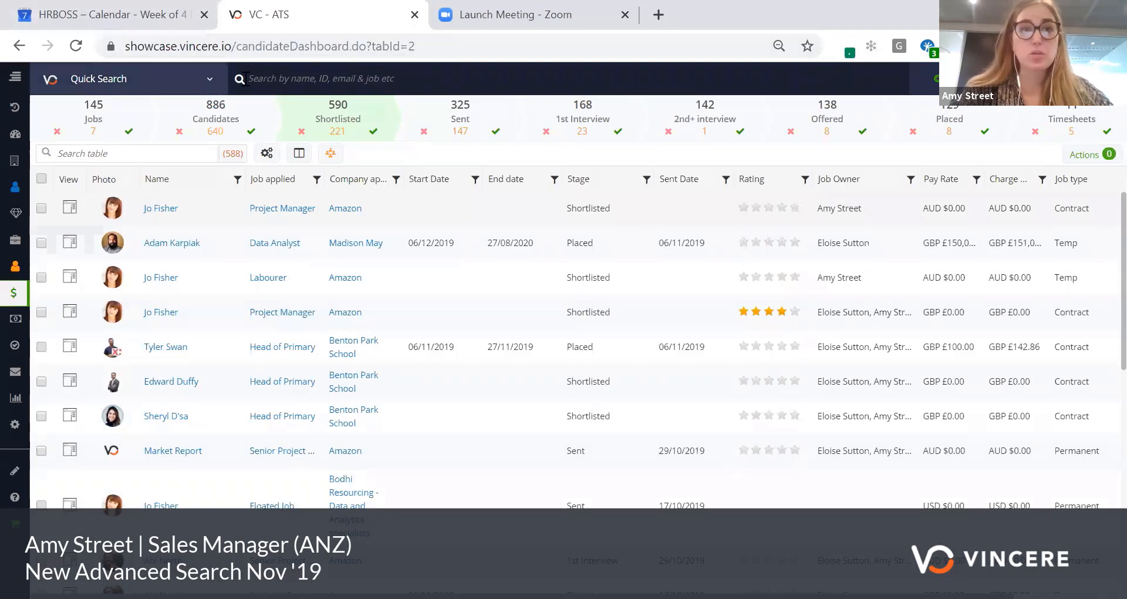
# Quick-search for "project manager", returning 261 candidates, 10 contacts and 5 jobs.
pyautogui.click(502, 79)
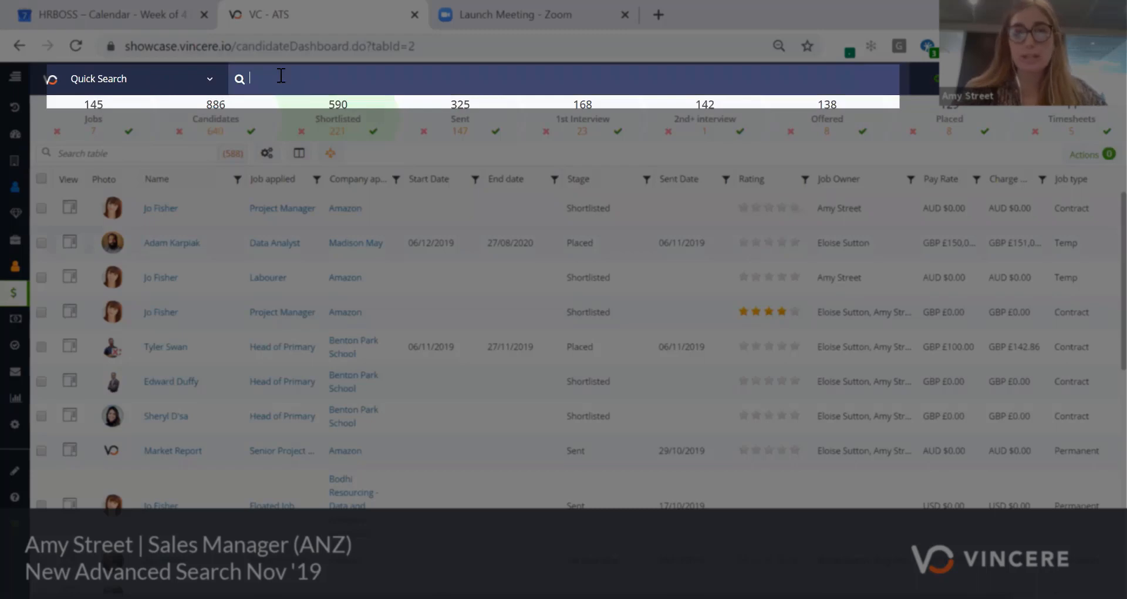
pyautogui.write('project manager')
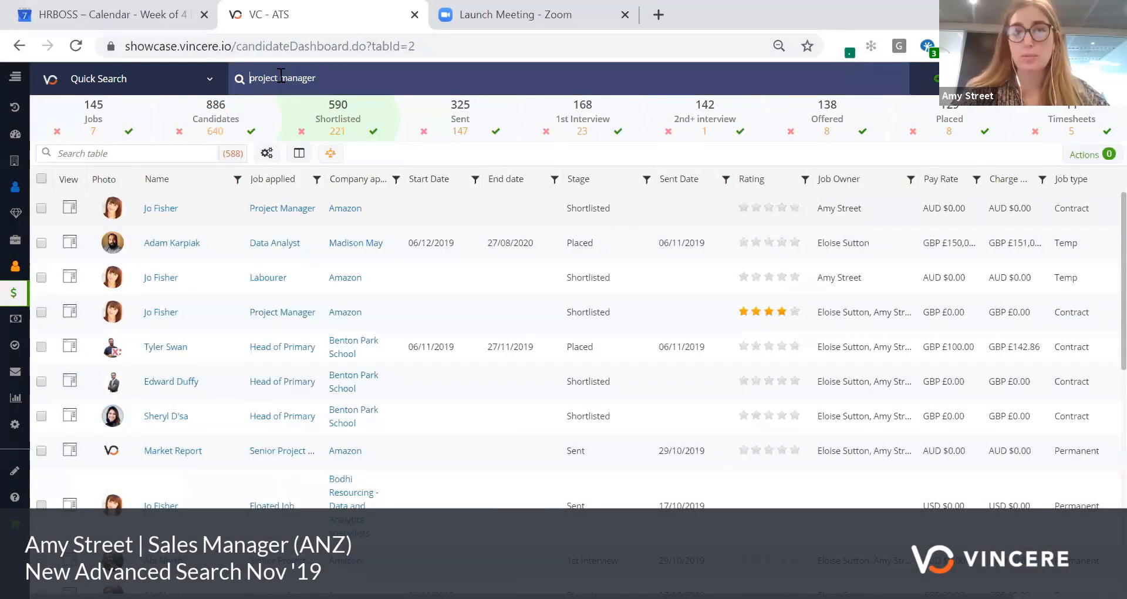
pyautogui.press('enter')
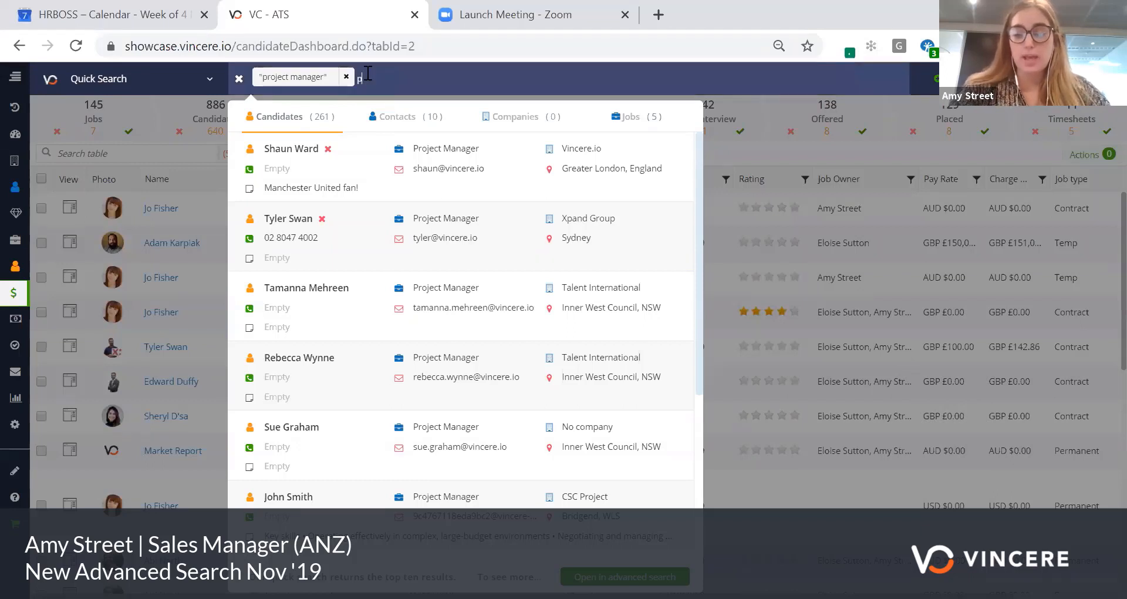
# Join pro* Manage* with OR, widening results to 768 candidates, 64 contacts, 8 jobs.
pyautogui.write('pro*')
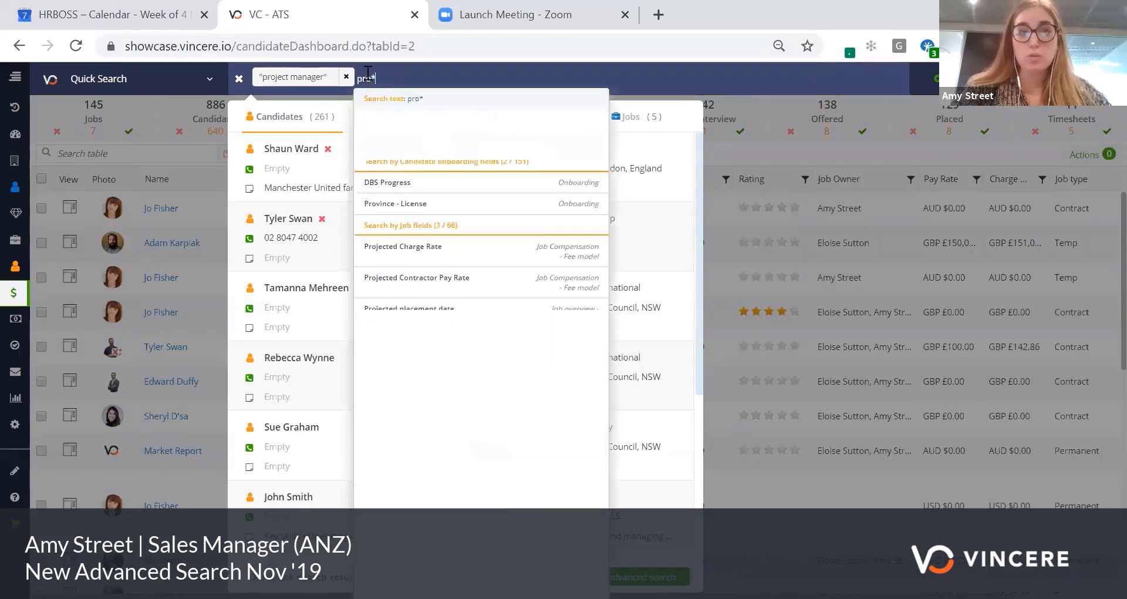
pyautogui.write('Manage*')
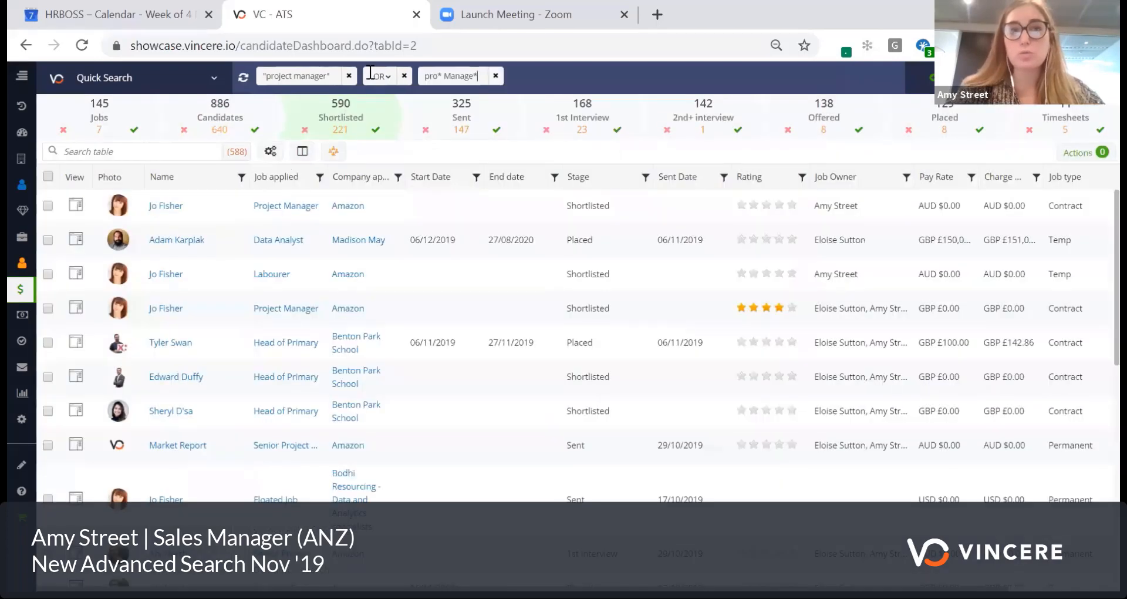
pyautogui.click(385, 75)
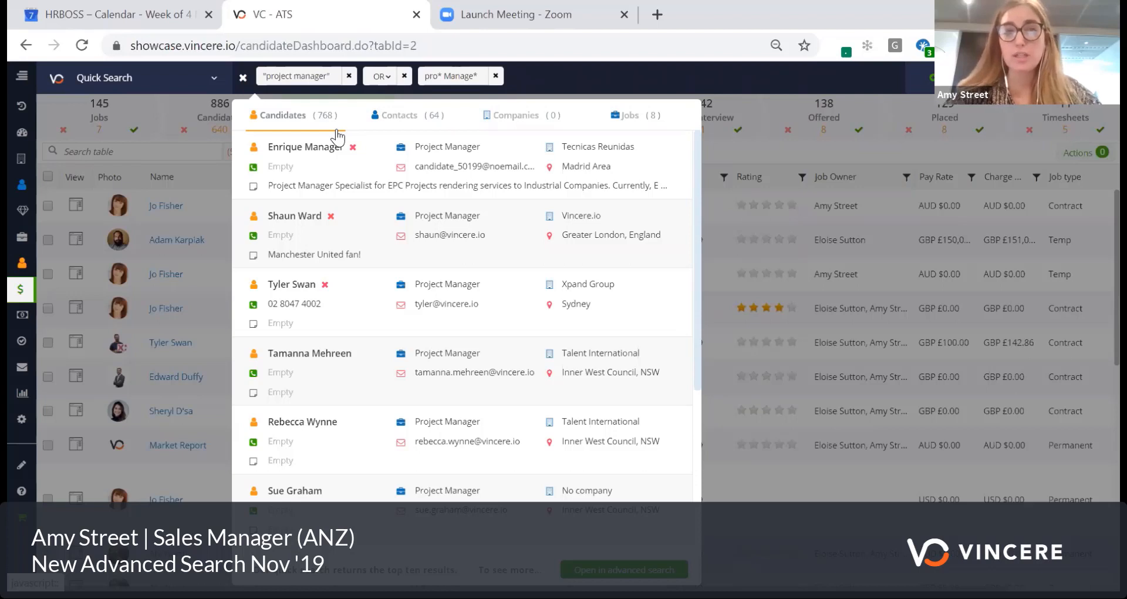
pyautogui.click(381, 76)
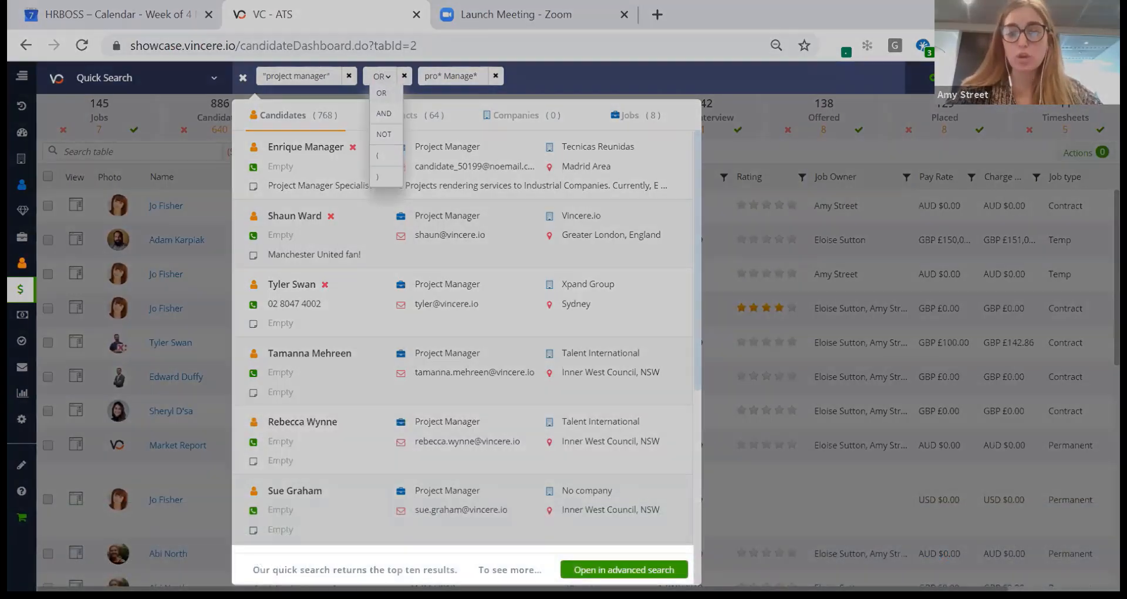
# Open the combined "project manager" OR pro* Manage* search in Advanced Search.
pyautogui.click(622, 569)
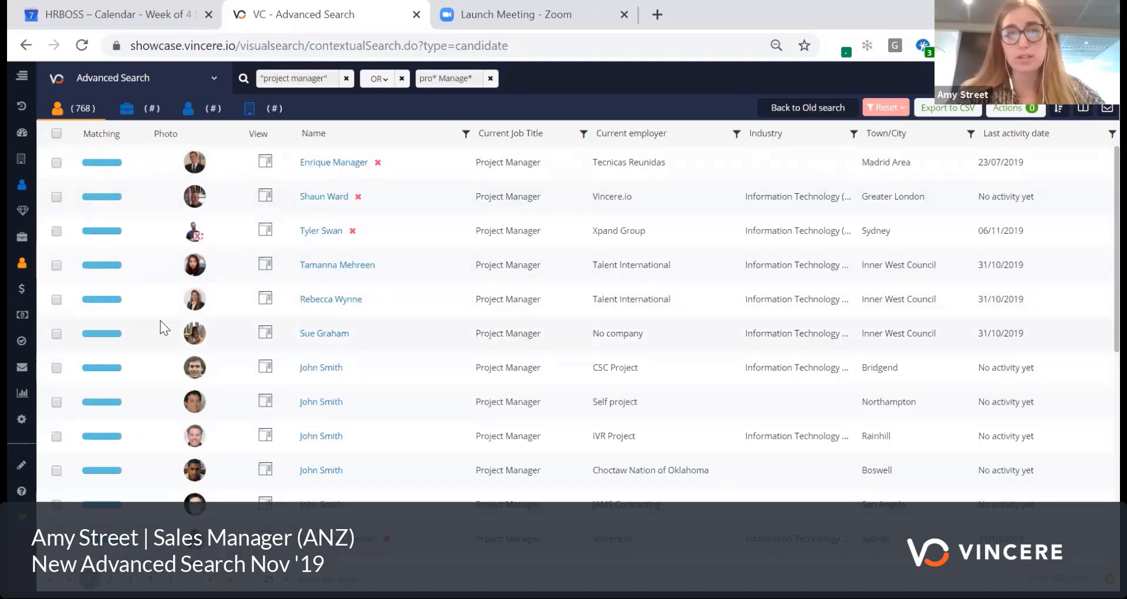
pyautogui.moveTo(103, 230)
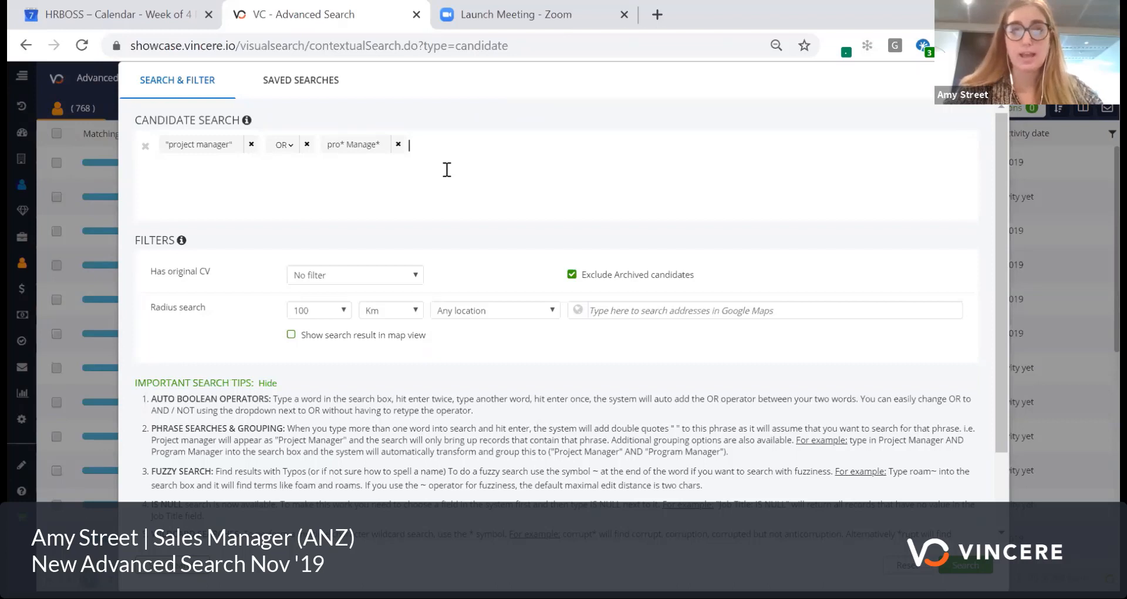
# Exclude candidates matching program* with a NOT operator.
pyautogui.write('progra')
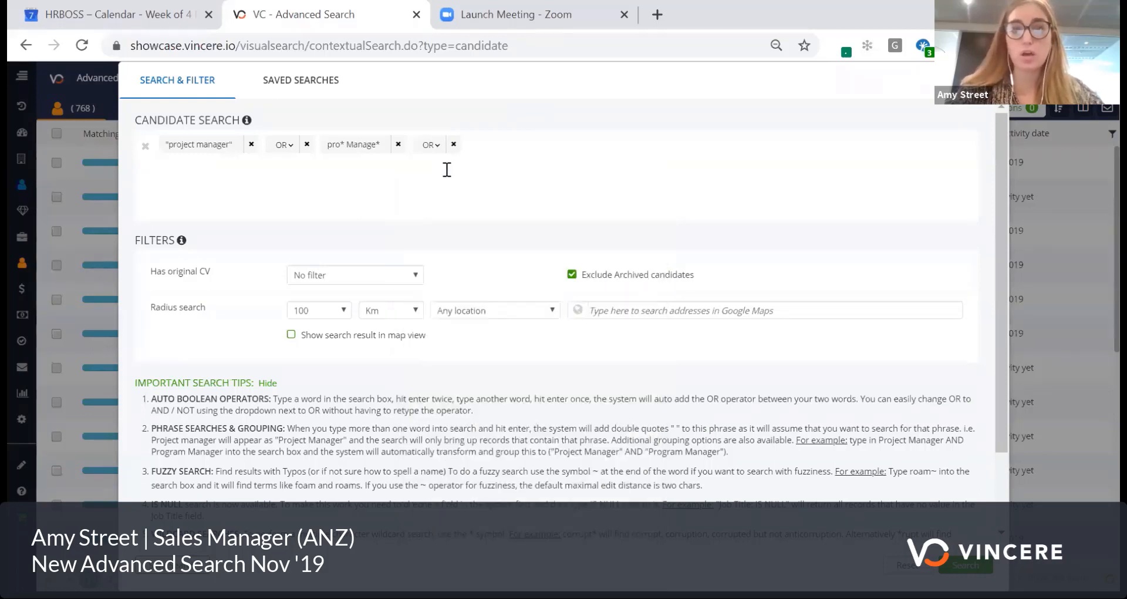
pyautogui.click(429, 144)
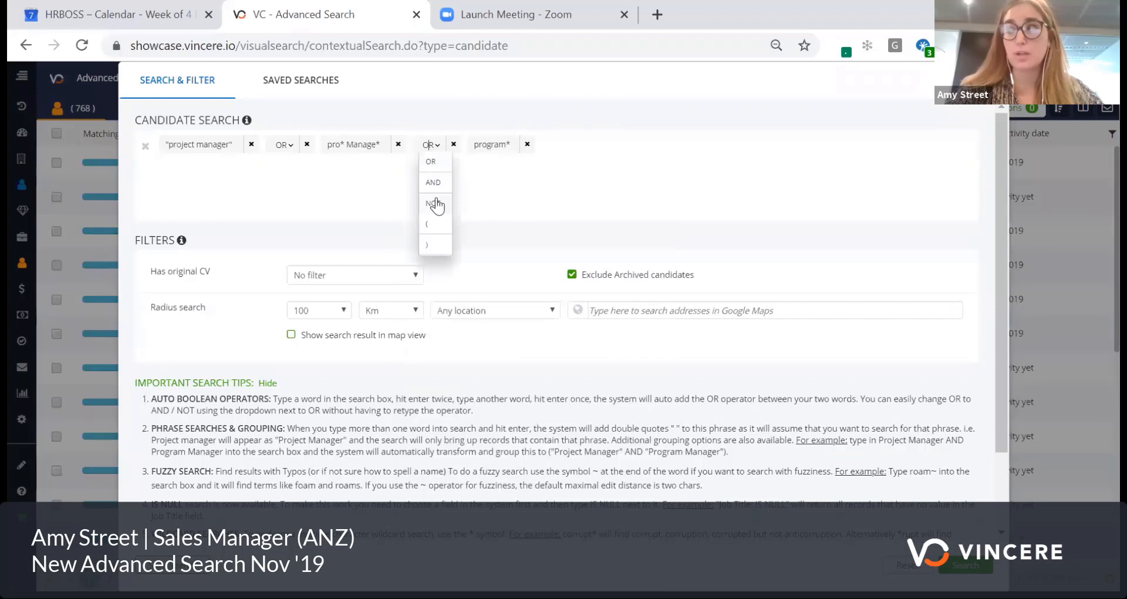
pyautogui.click(435, 205)
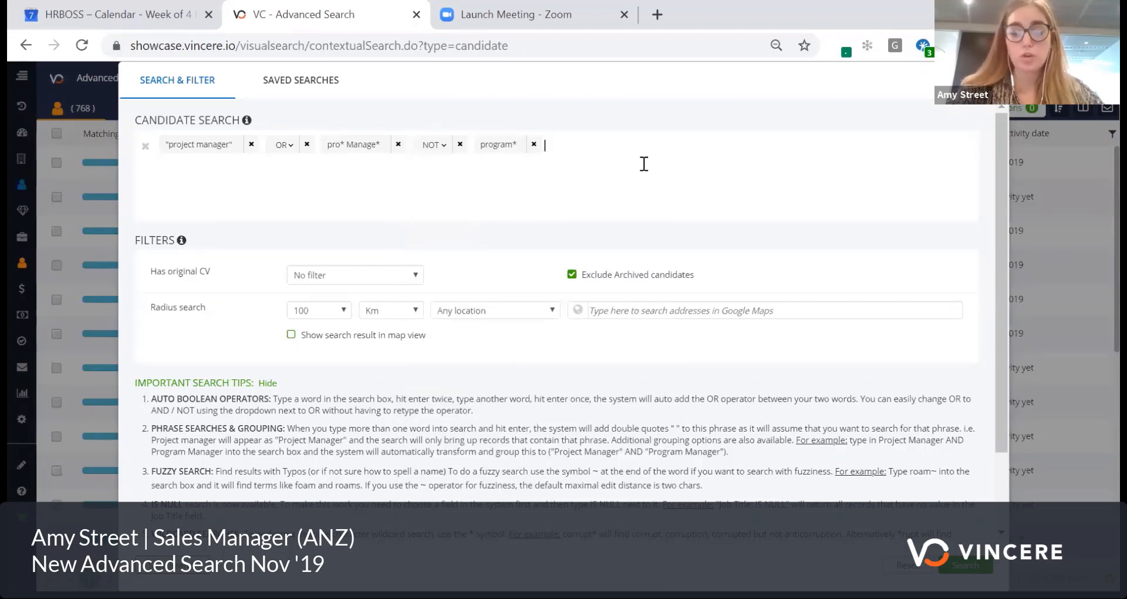
# Add Functional Expertise: System Developer to the search, joined with AND.
pyautogui.write('function')
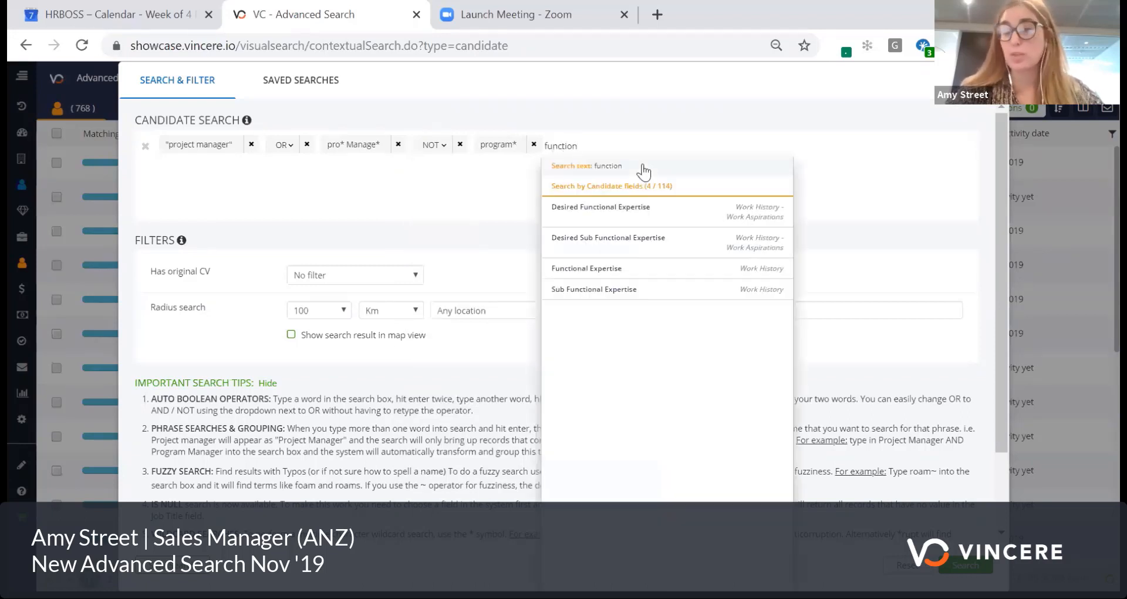
pyautogui.moveTo(631, 279)
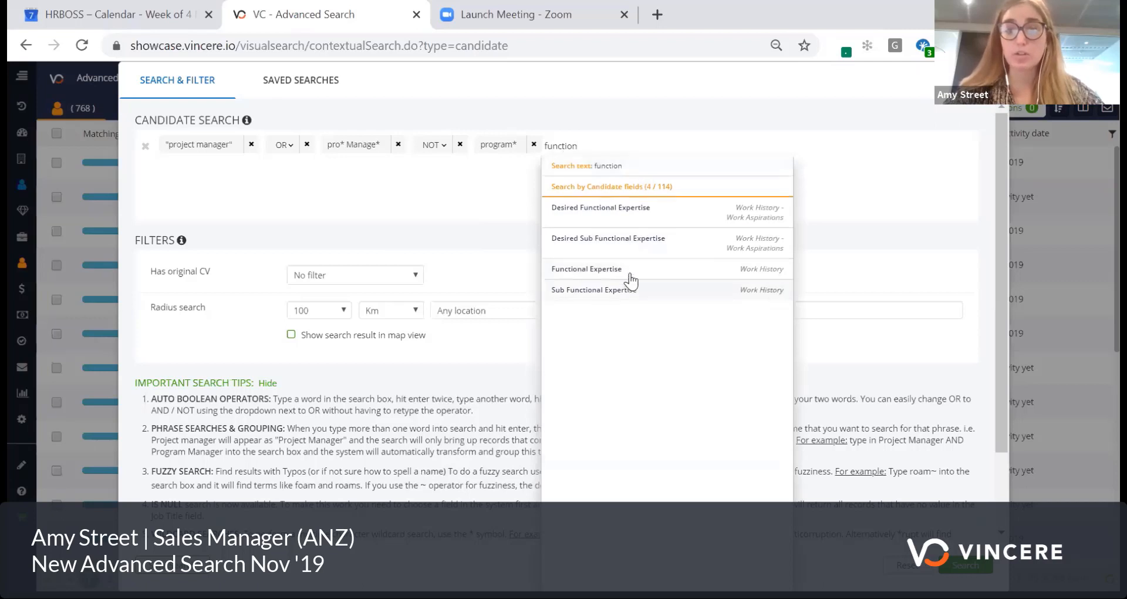
pyautogui.click(586, 268)
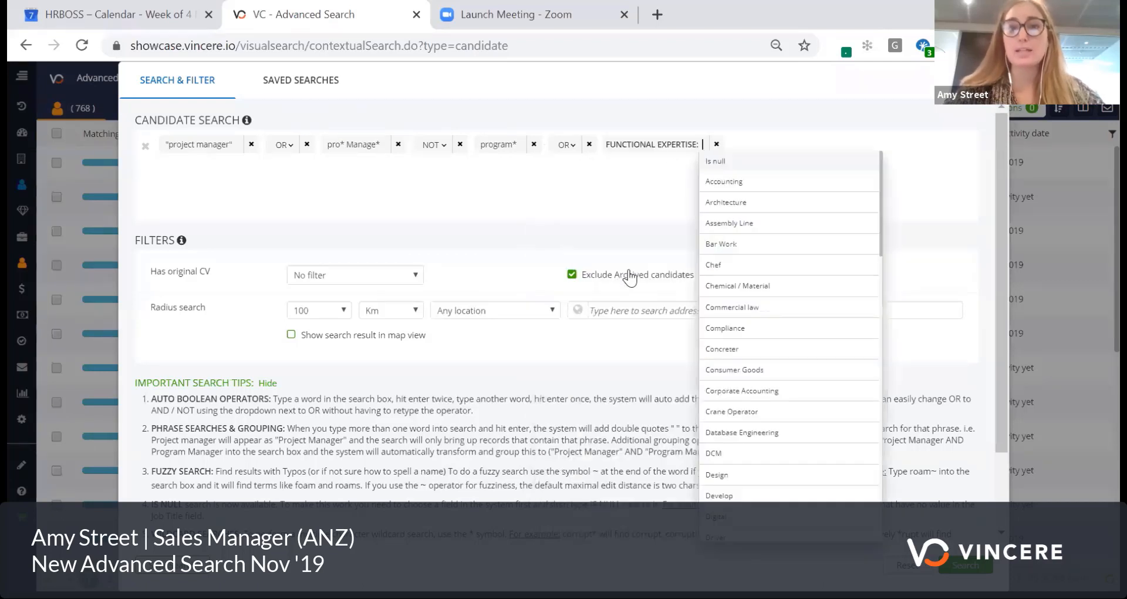
pyautogui.write('sys')
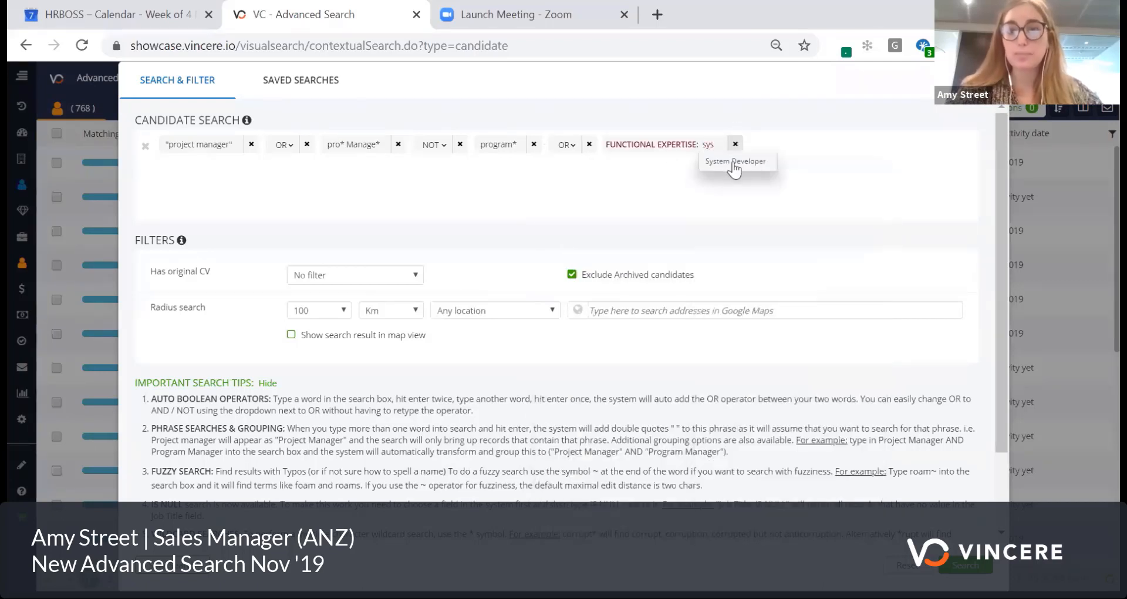
pyautogui.click(735, 161)
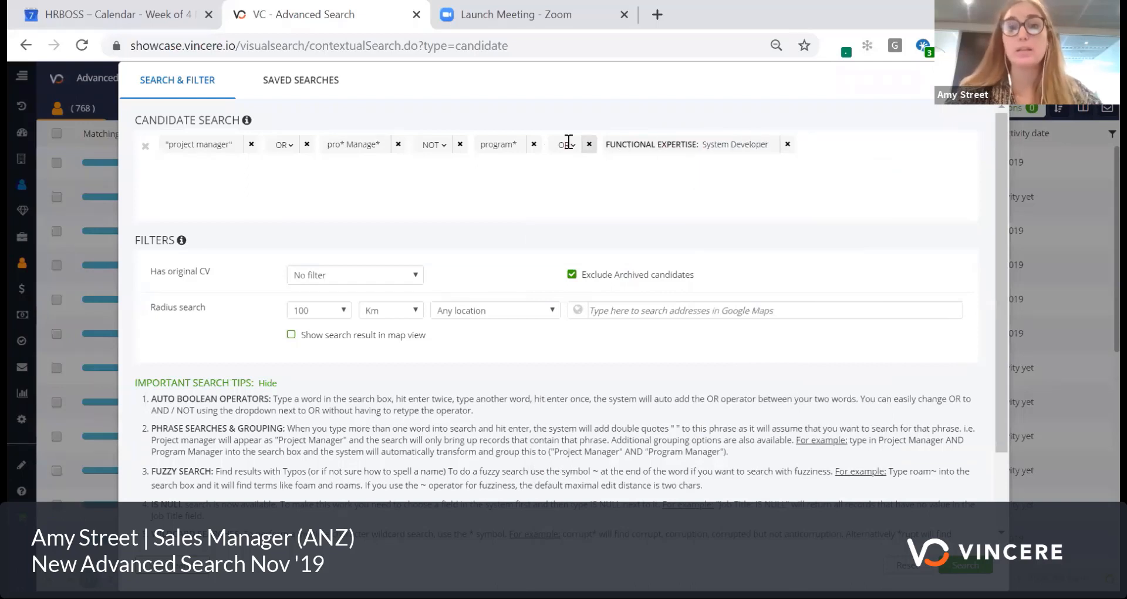
pyautogui.click(566, 144)
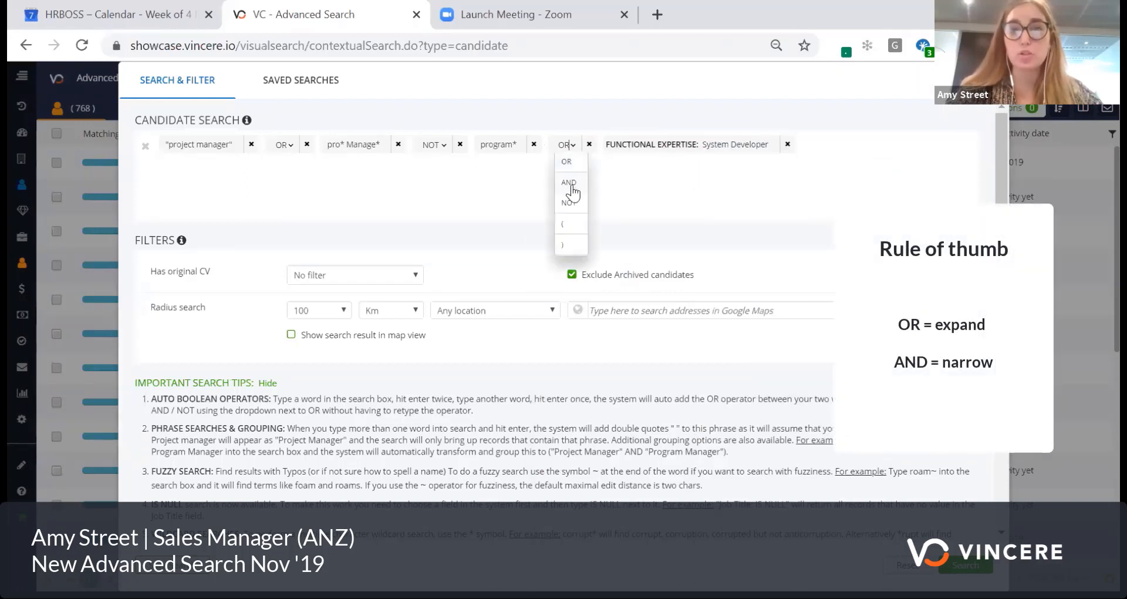
pyautogui.click(569, 182)
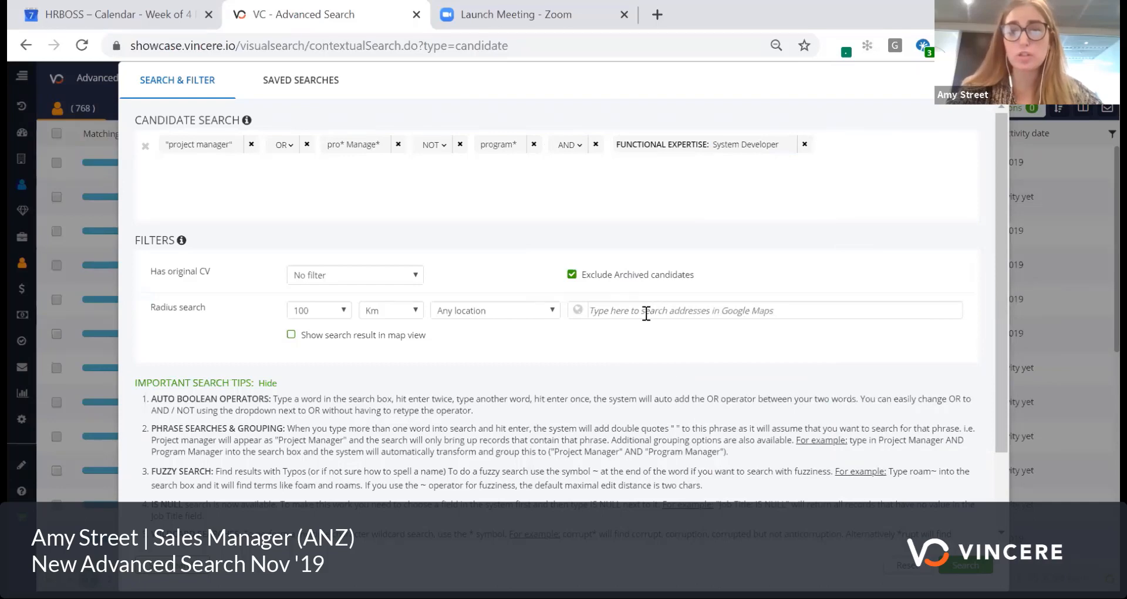
# Limit results to 100 km around London, UK, shown on a map with four candidates.
pyautogui.write('sydney')
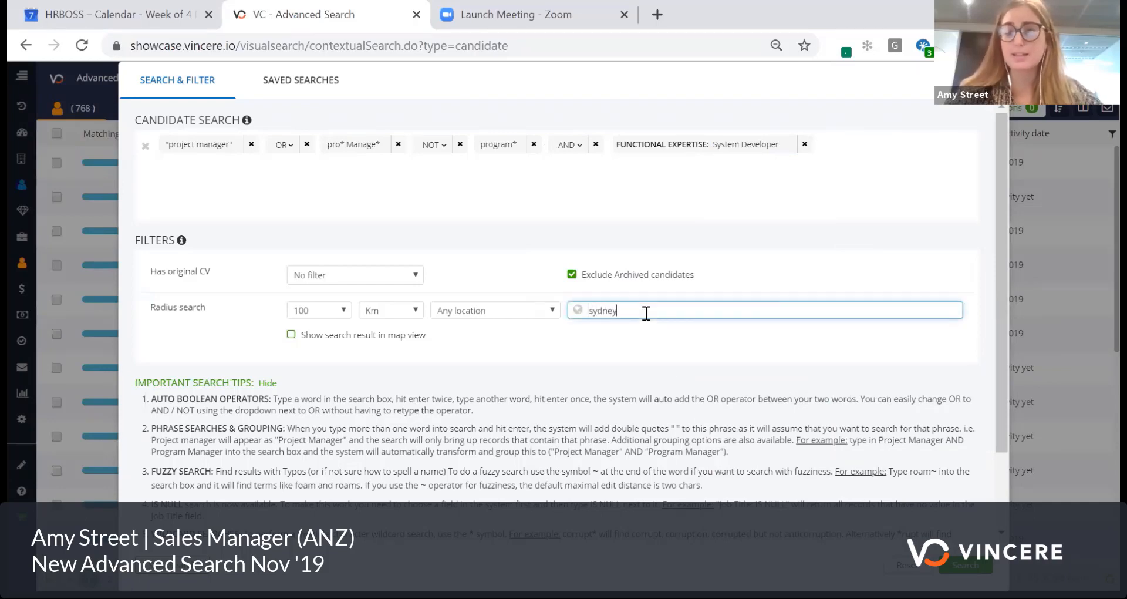
pyautogui.write('sydney')
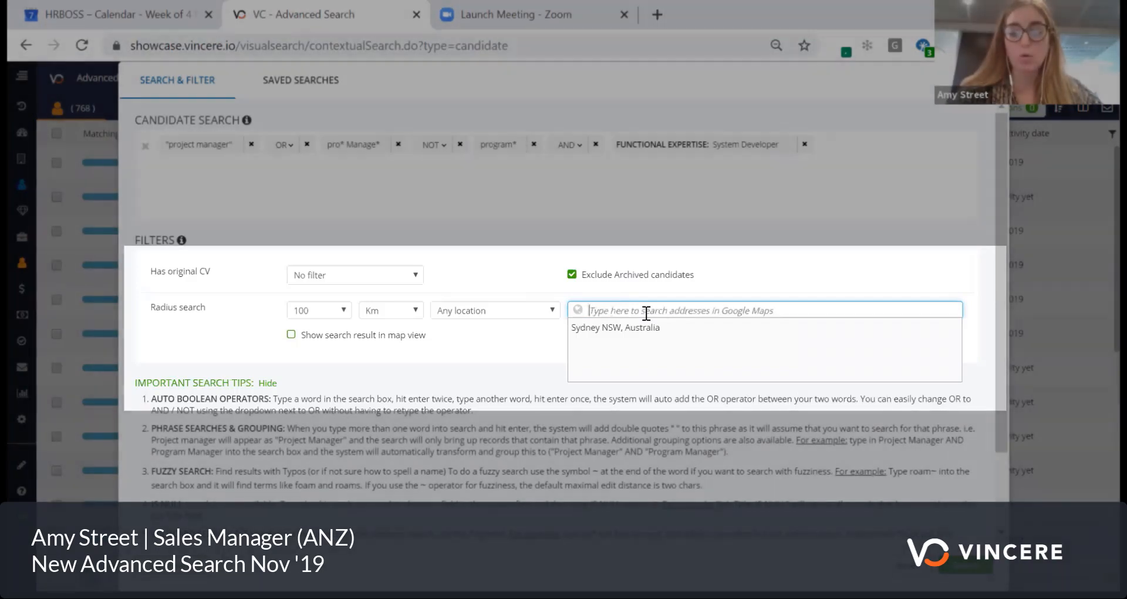
pyautogui.write('london, UK')
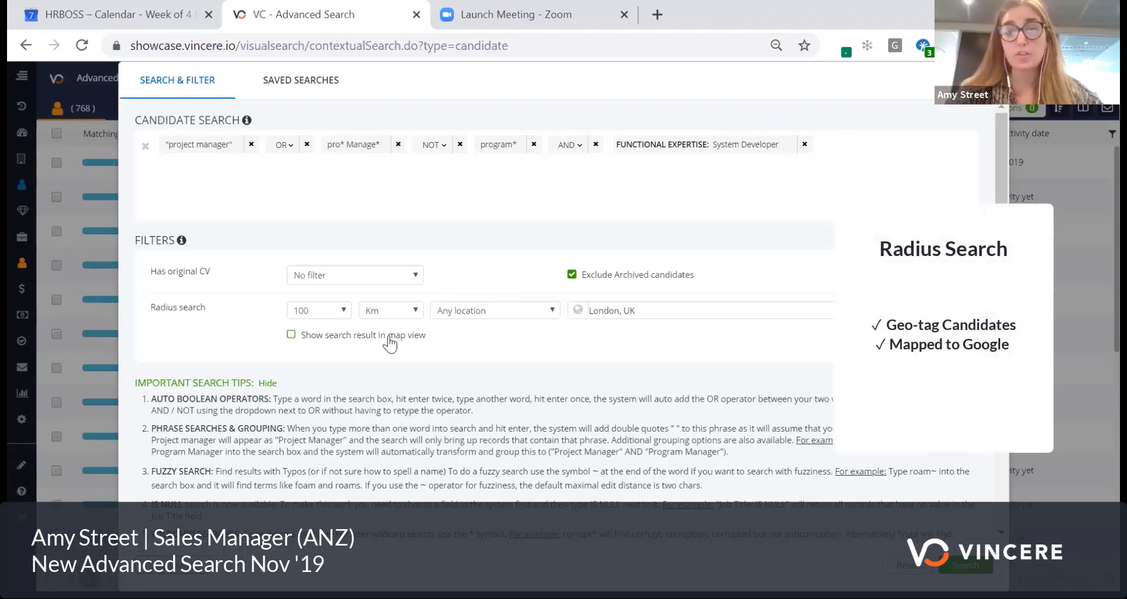
pyautogui.click(292, 334)
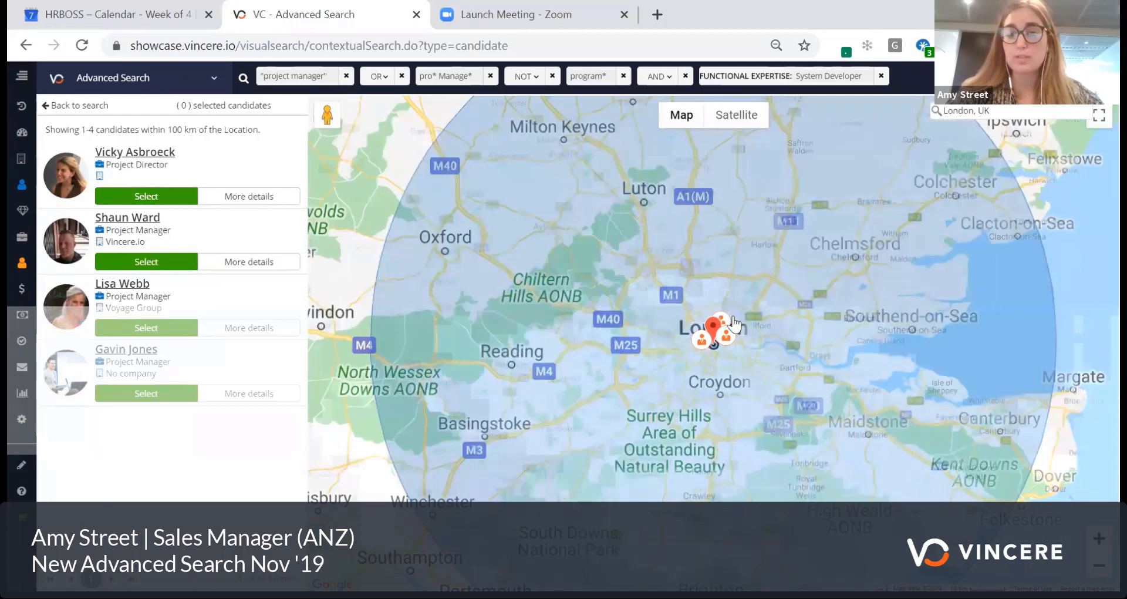
# Go back from the map view to the search criteria.
pyautogui.click(719, 324)
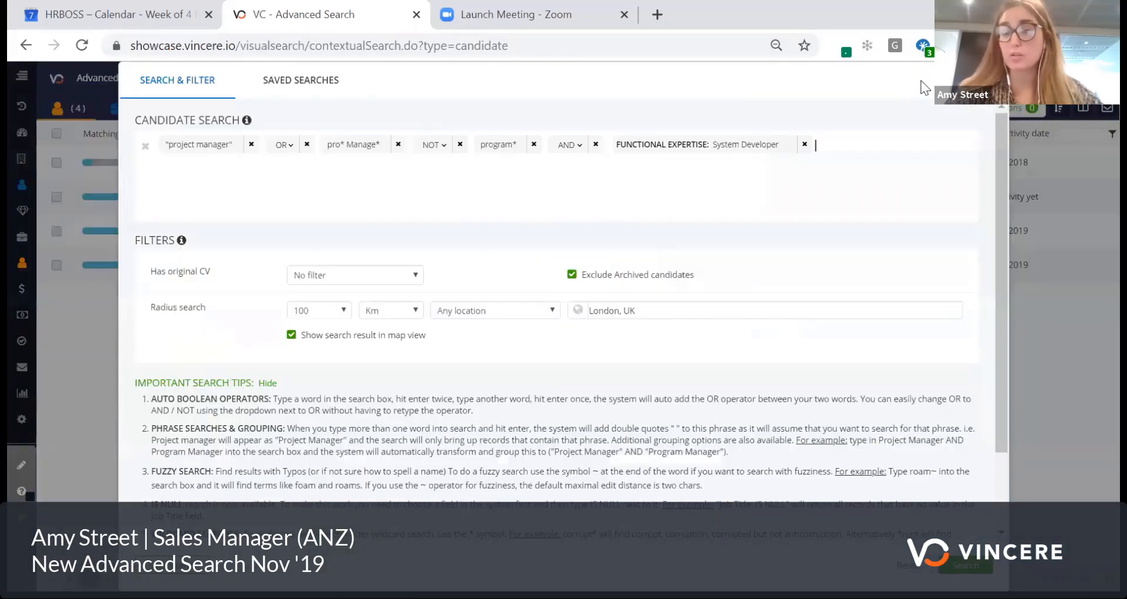
pyautogui.write('manchester')
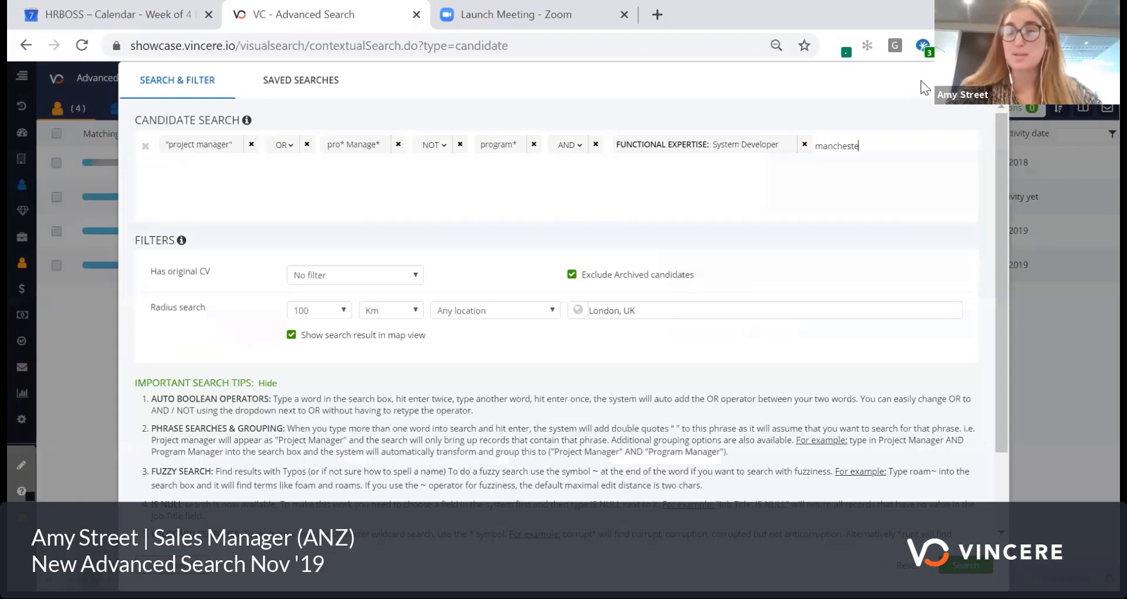
pyautogui.write('united')
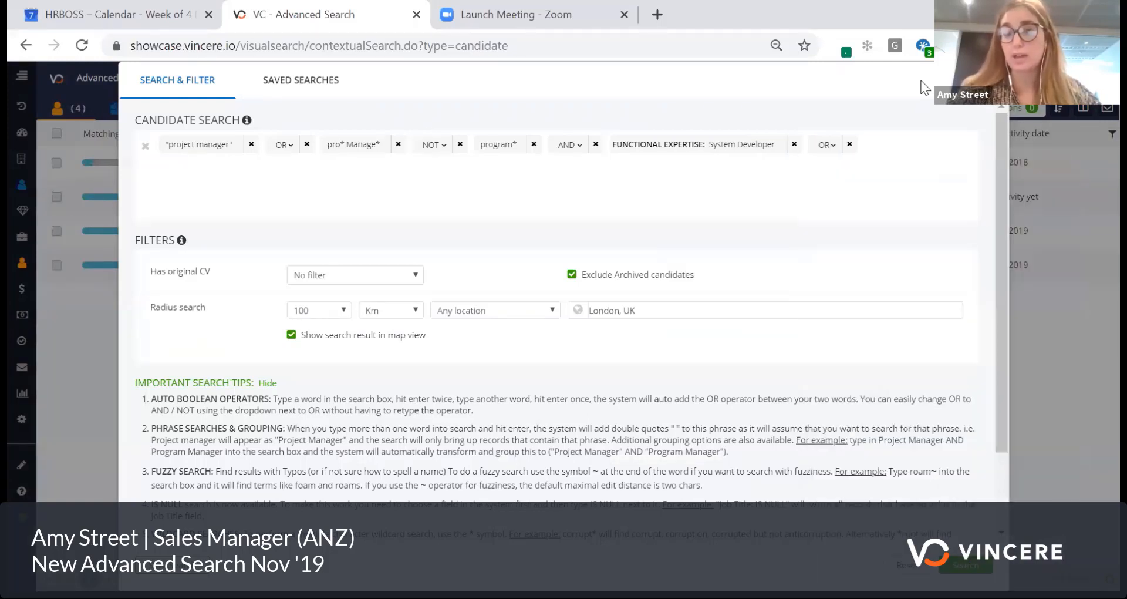
pyautogui.click(825, 144)
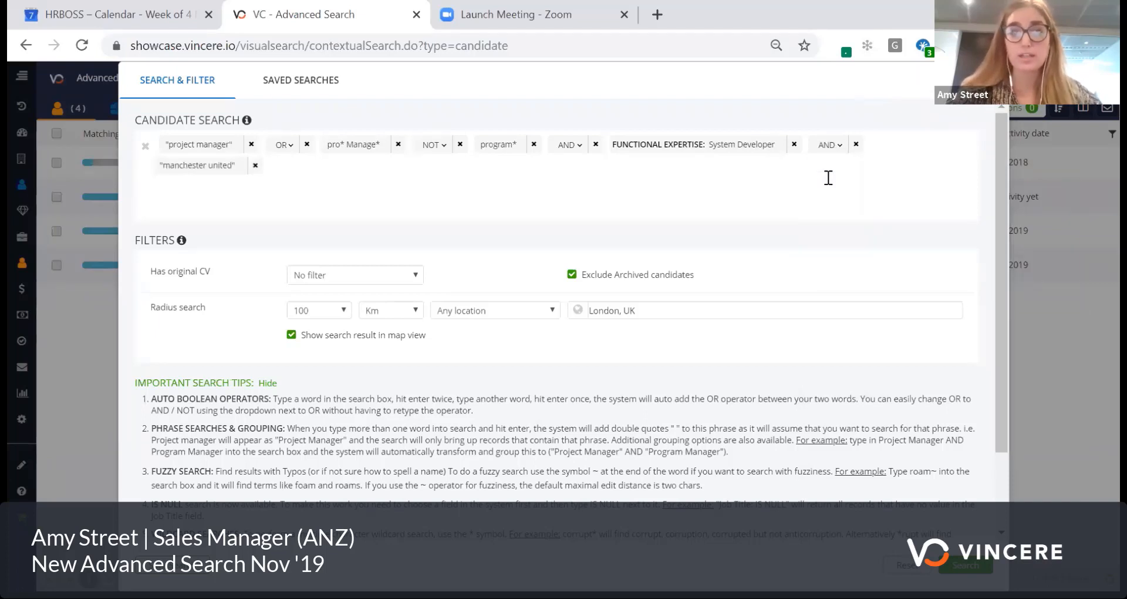
pyautogui.click(291, 334)
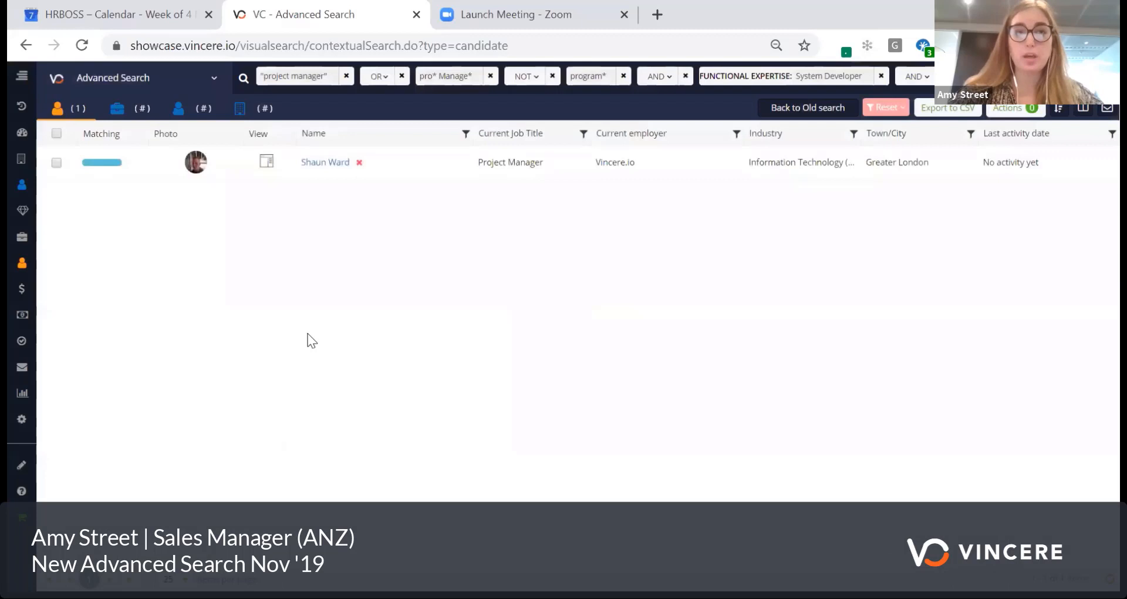
pyautogui.moveTo(108, 170)
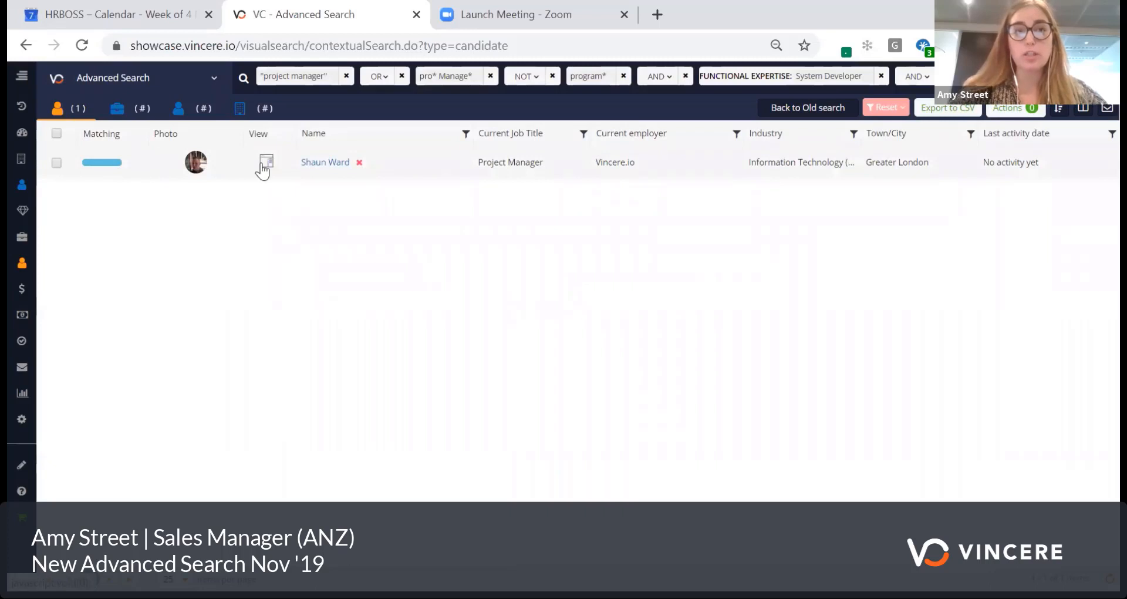
pyautogui.click(266, 162)
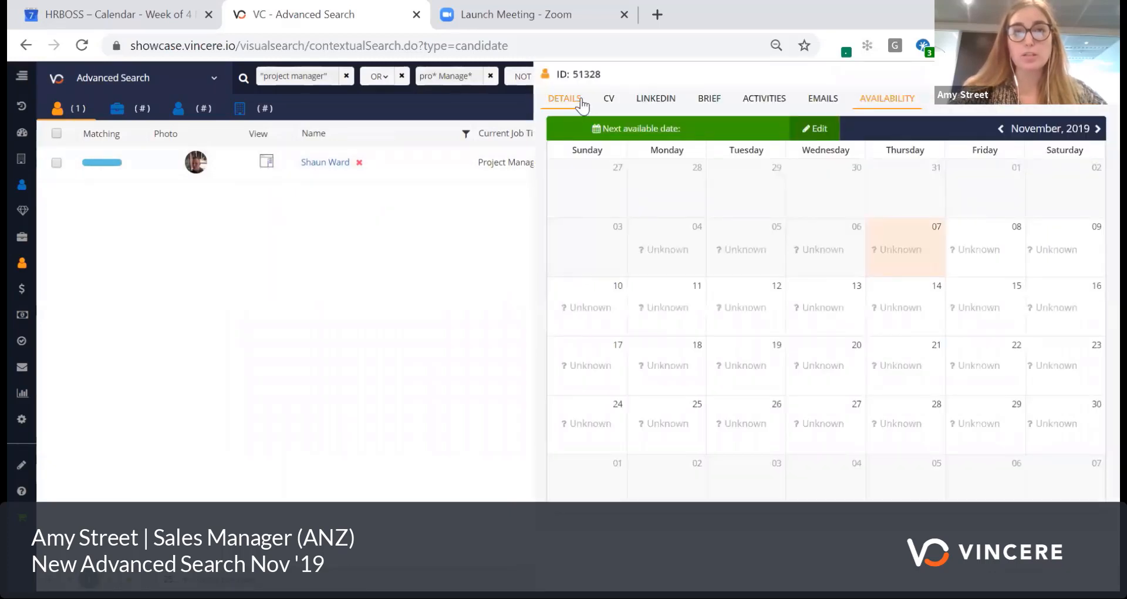
pyautogui.click(564, 99)
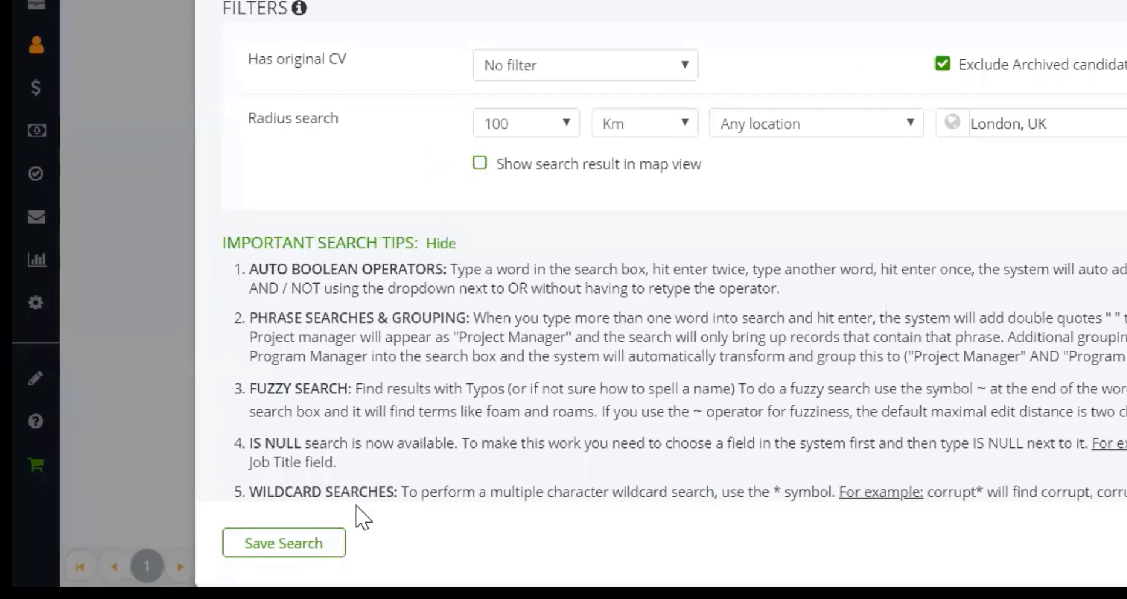
pyautogui.click(283, 542)
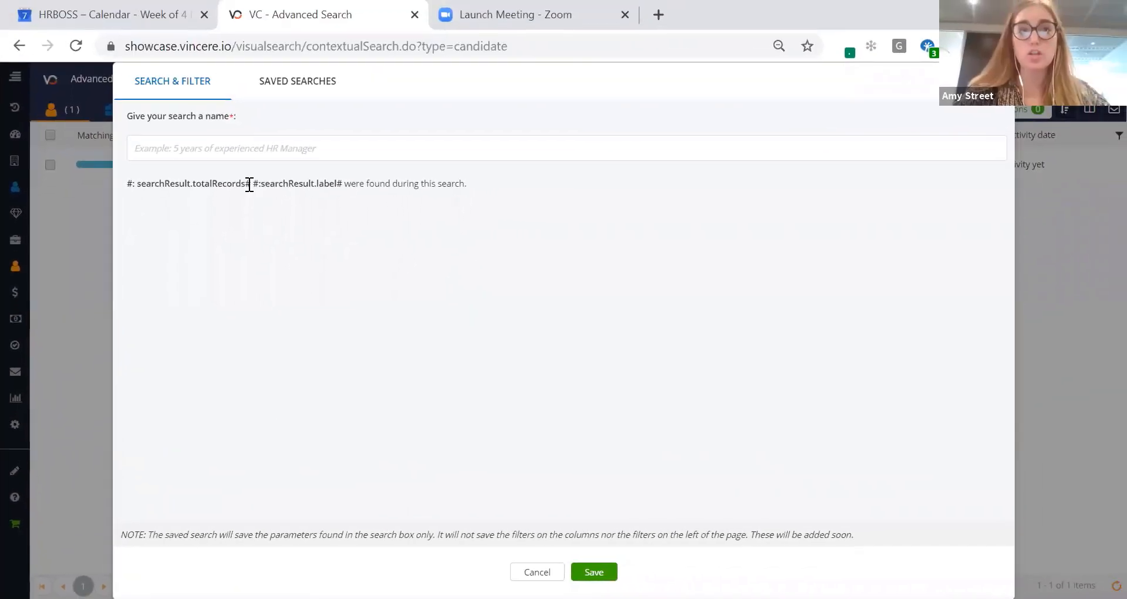